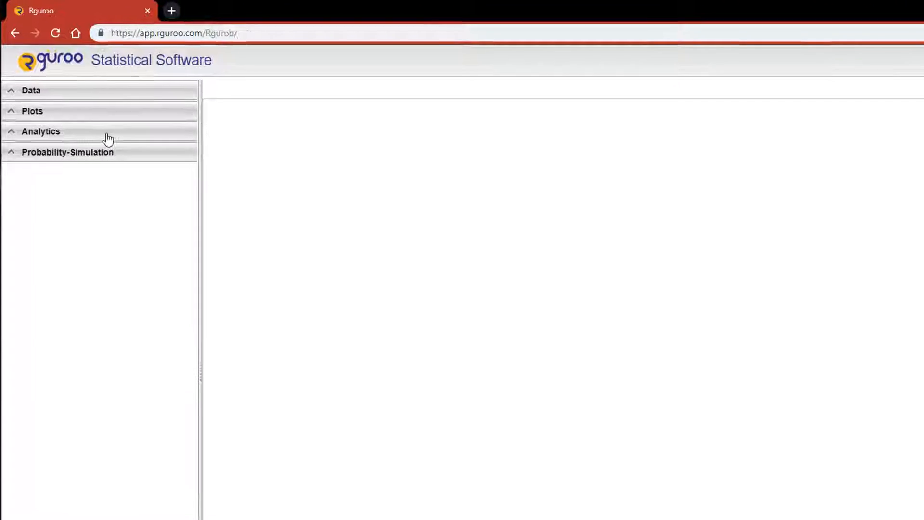
Start a new Tabulation analysis from the Analytics panel's Analysis dropdown.
left_click(40, 131)
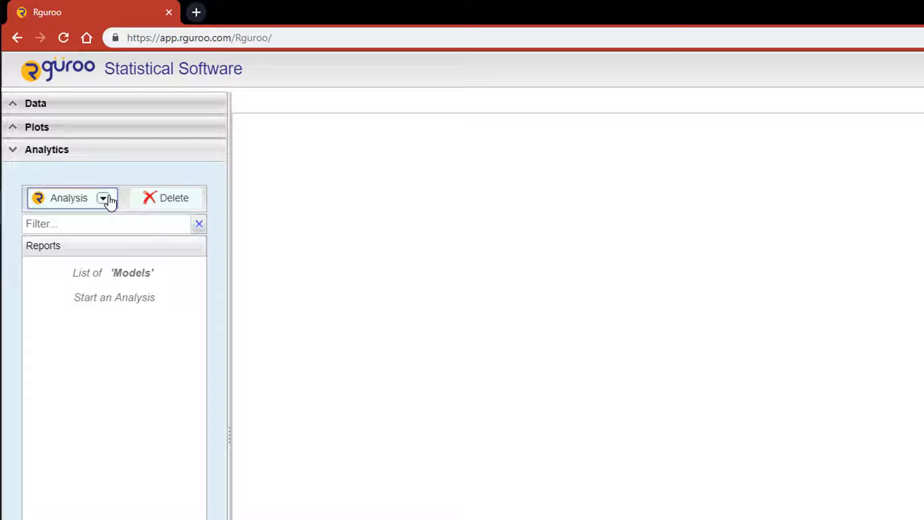
left_click(103, 198)
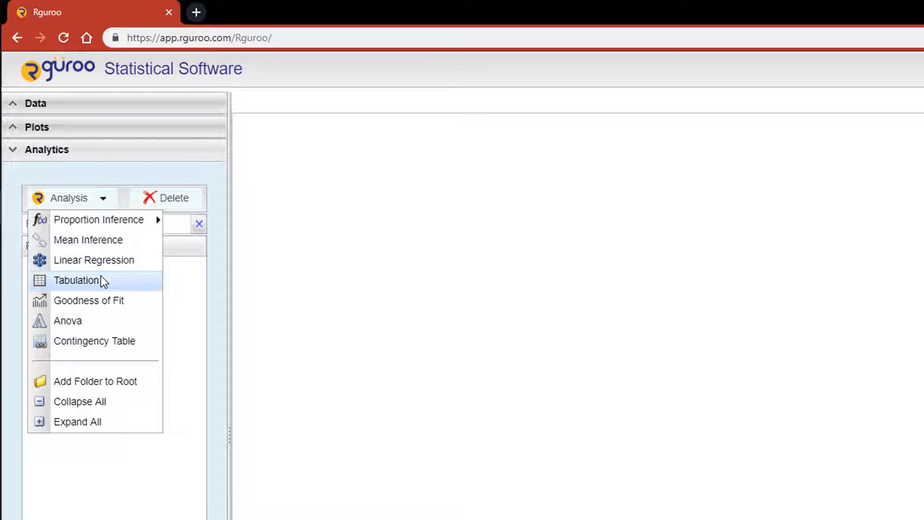
left_click(76, 280)
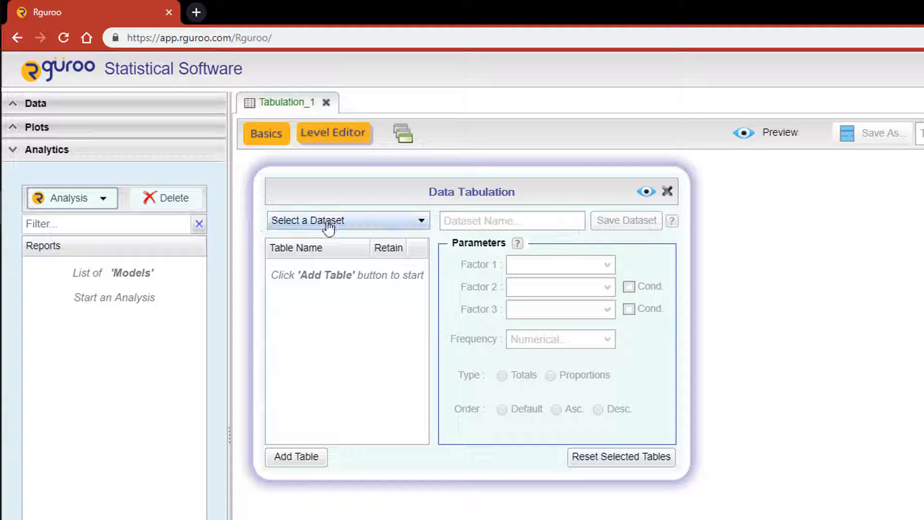
Select the Montana dataset and add a first table, Table_2.
left_click(347, 220)
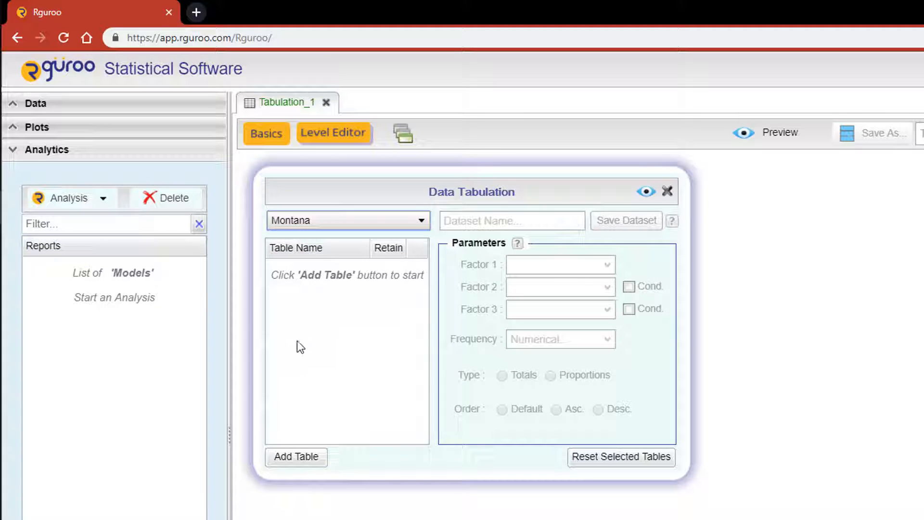
left_click(296, 457)
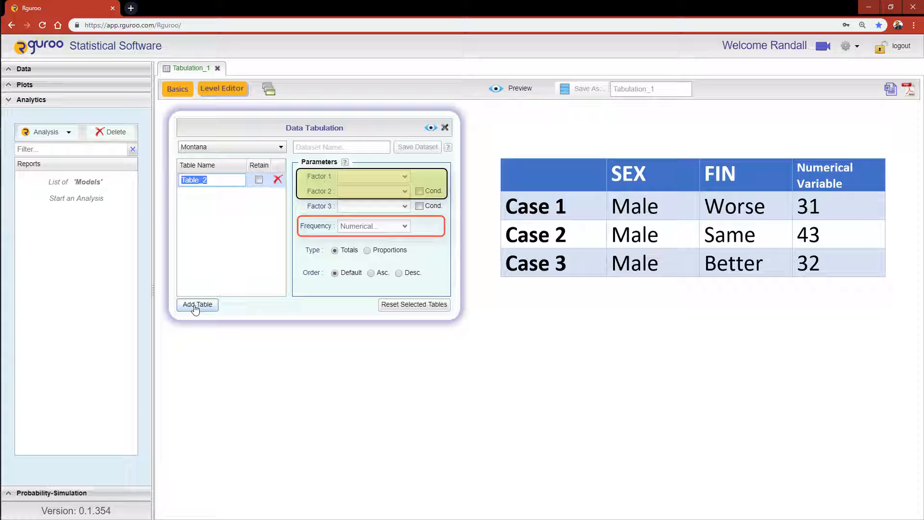
Erase the default Table_2 name so the table name field is blank.
left_click(197, 304)
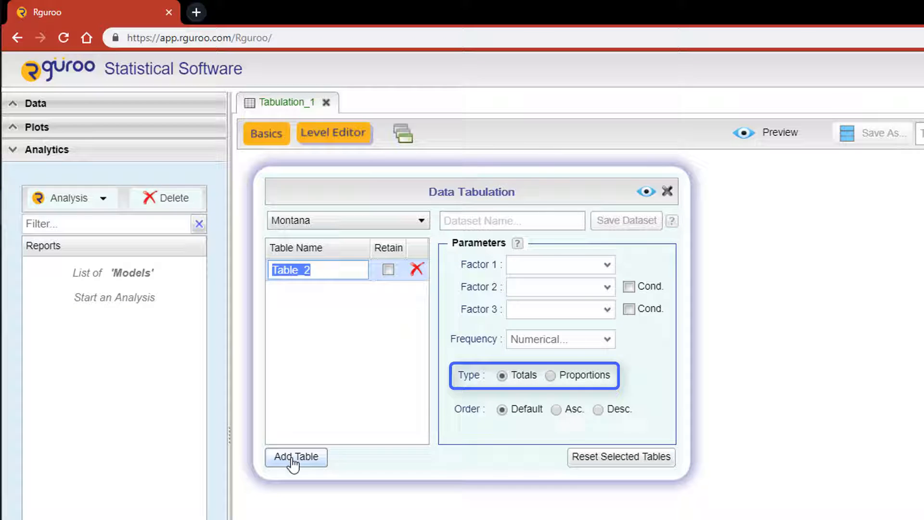
left_click(502, 375)
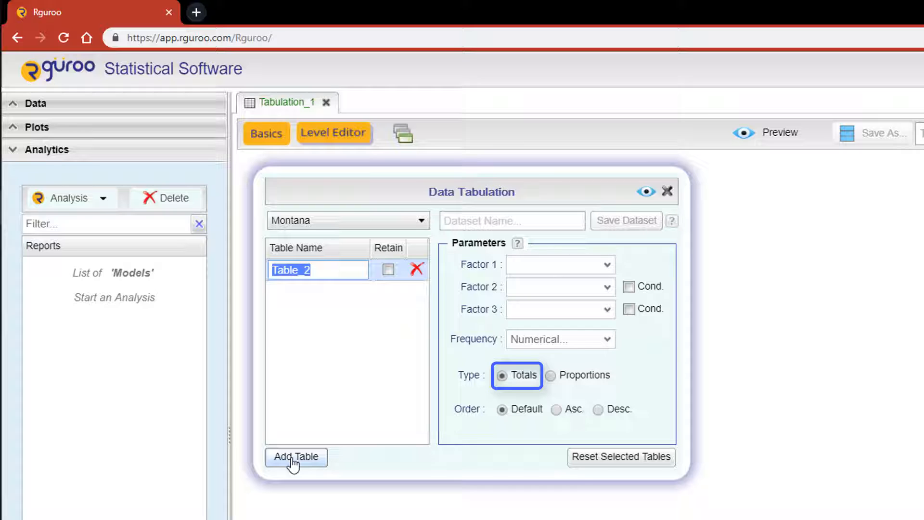
left_click(578, 375)
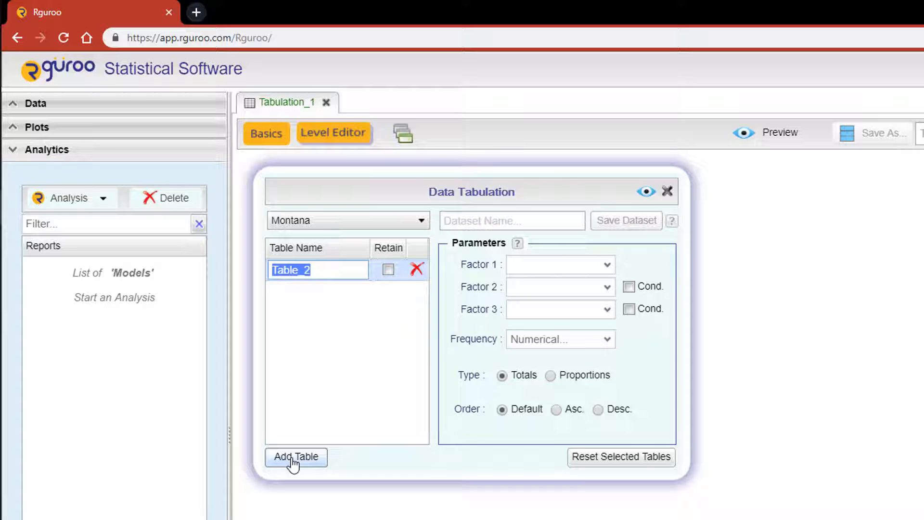
left_click(317, 269)
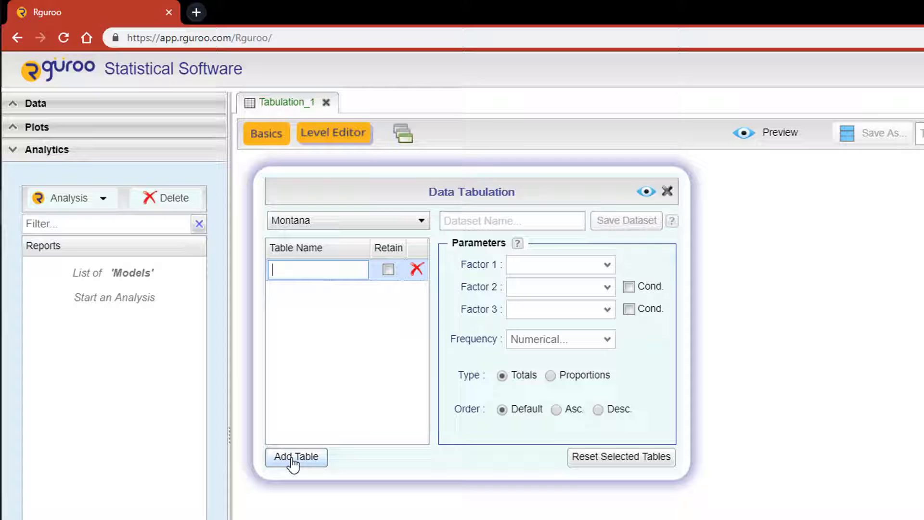
Name the table 'One-Way Total'.
type("One-Way T")
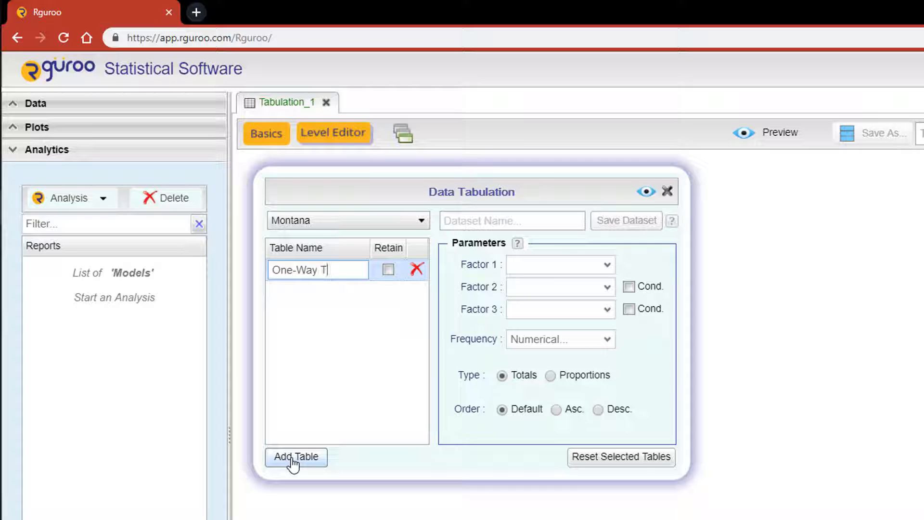
type("otal")
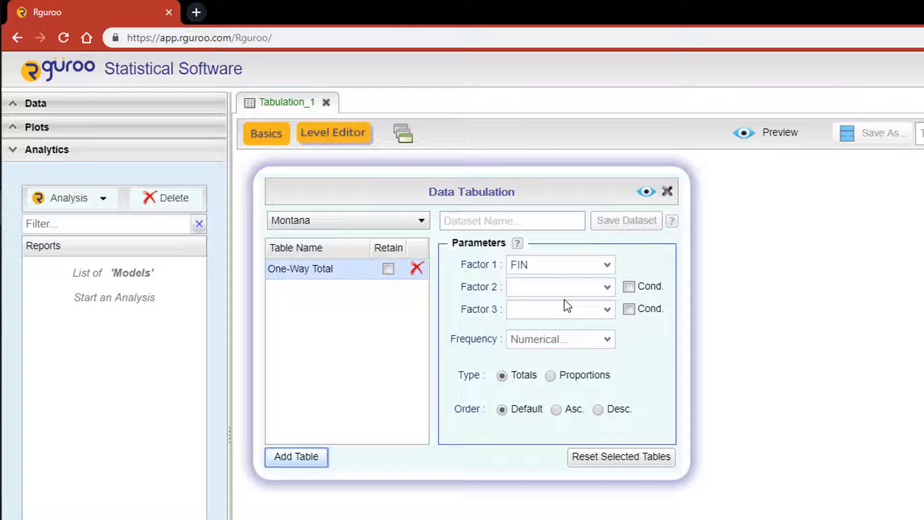
mouse_move(549, 332)
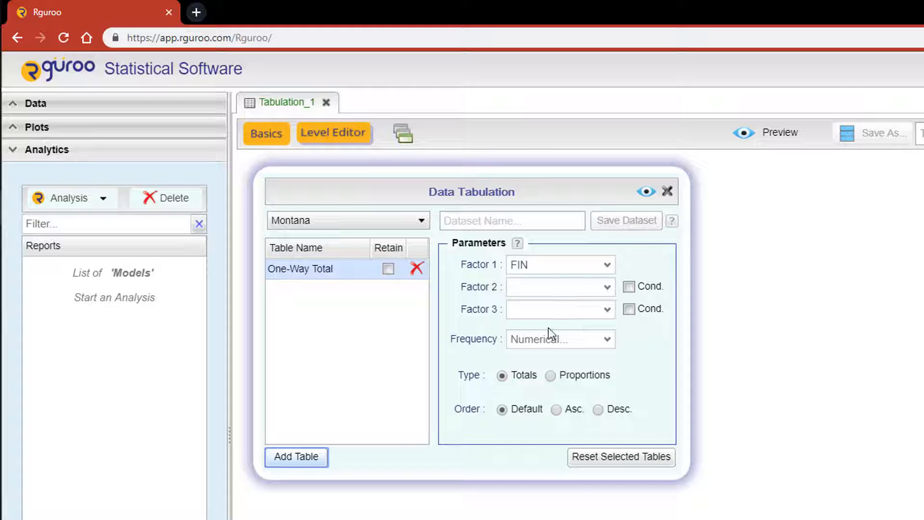
mouse_move(508, 393)
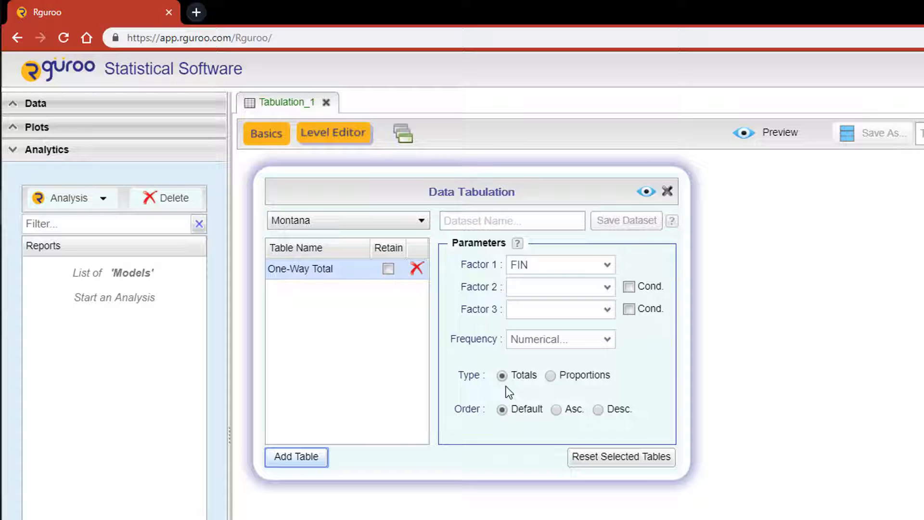
mouse_move(522, 394)
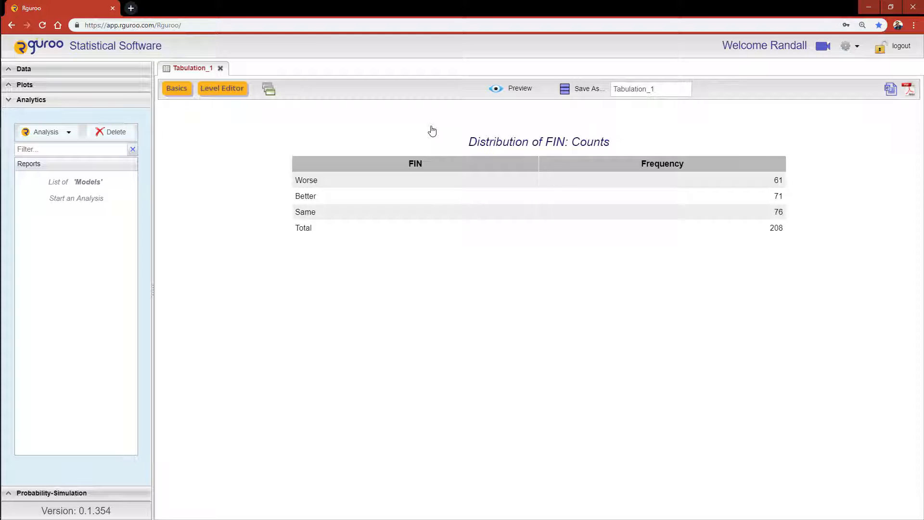
Add a 'Two-Way Total' table with SEX as Factor 1 and FIN as Factor 2.
left_click(176, 89)
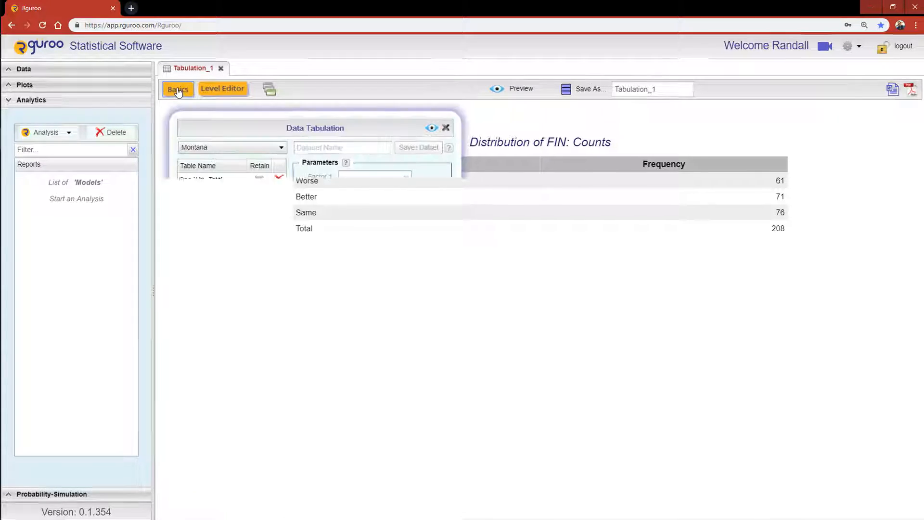
left_click(177, 89)
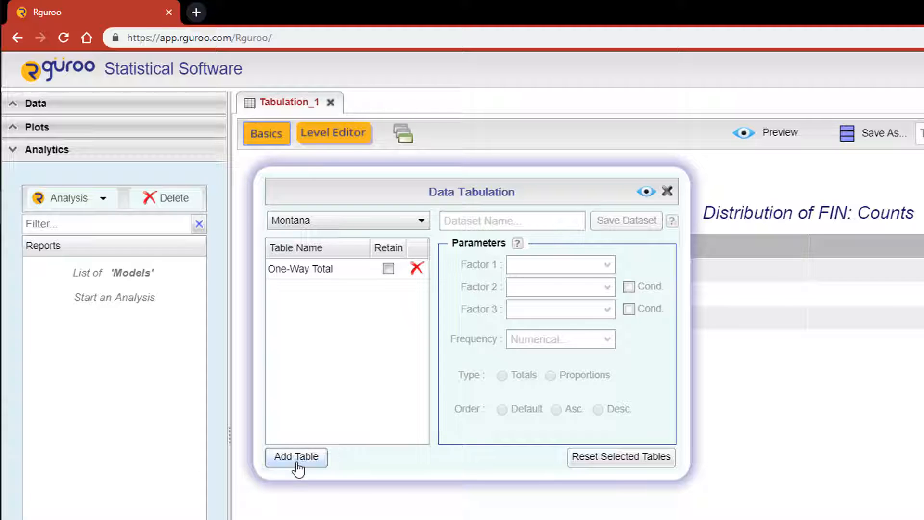
left_click(295, 457)
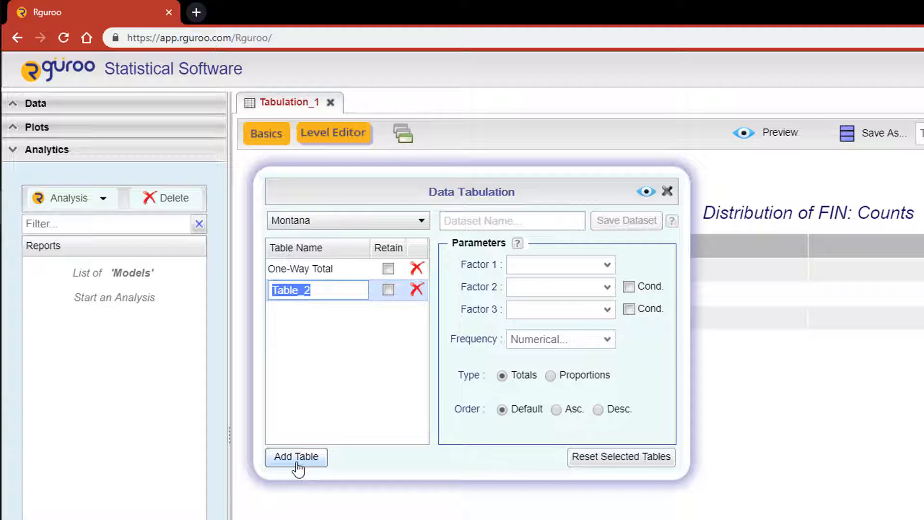
type("Two-Way Total")
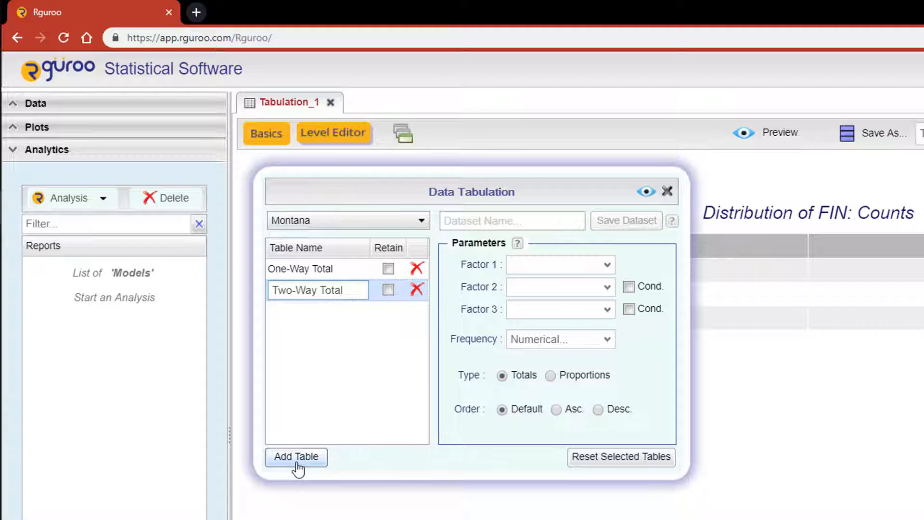
left_click(559, 264)
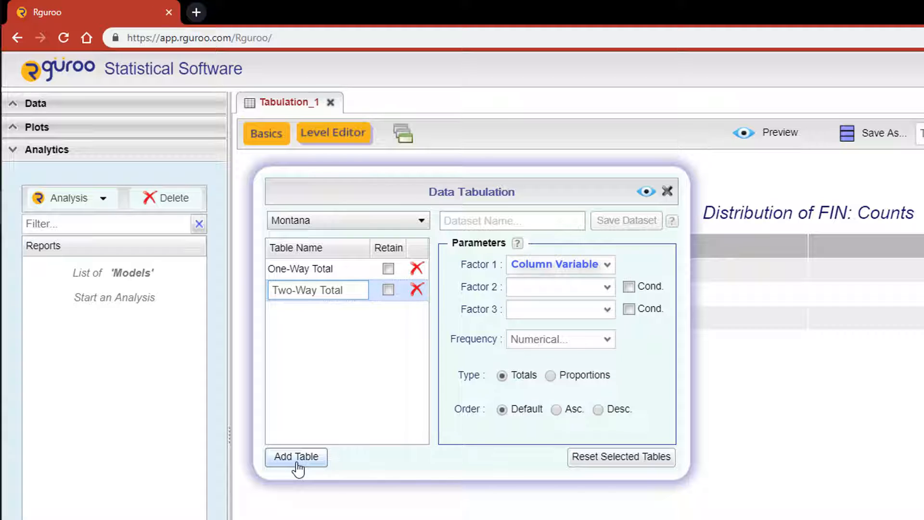
left_click(318, 289)
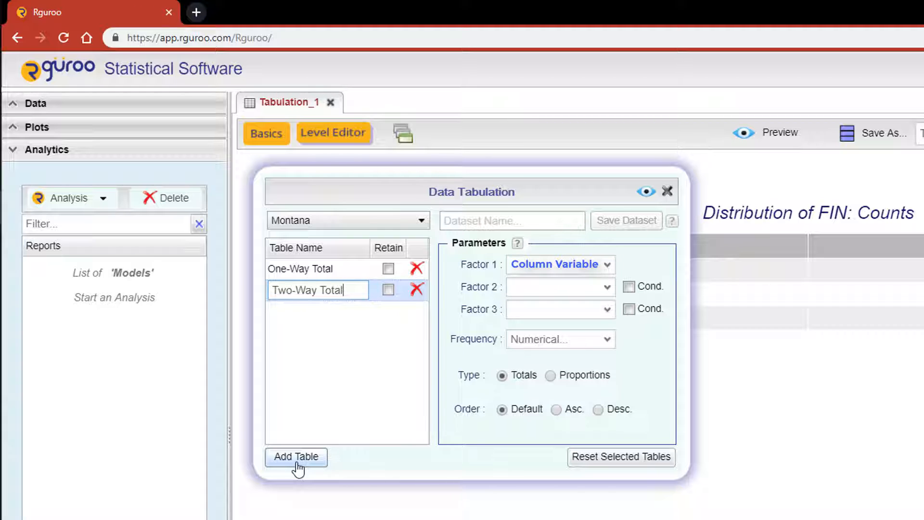
left_click(558, 287)
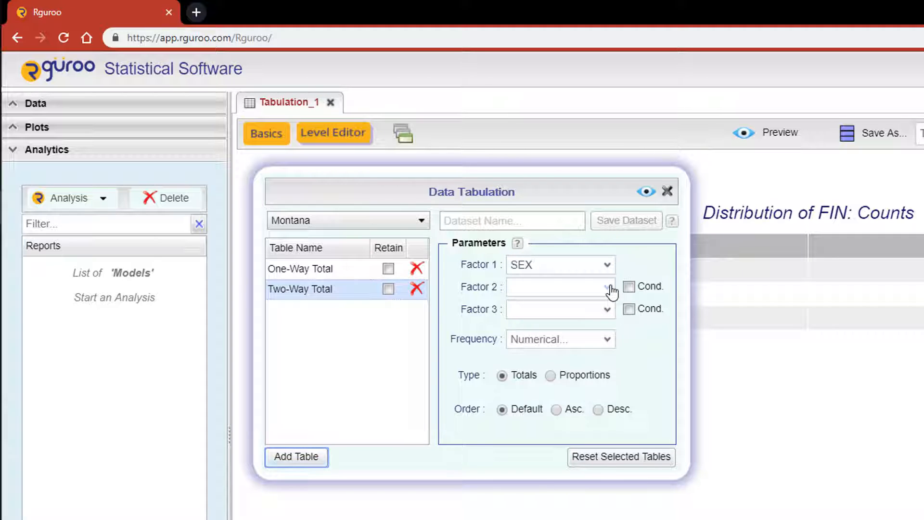
left_click(557, 286)
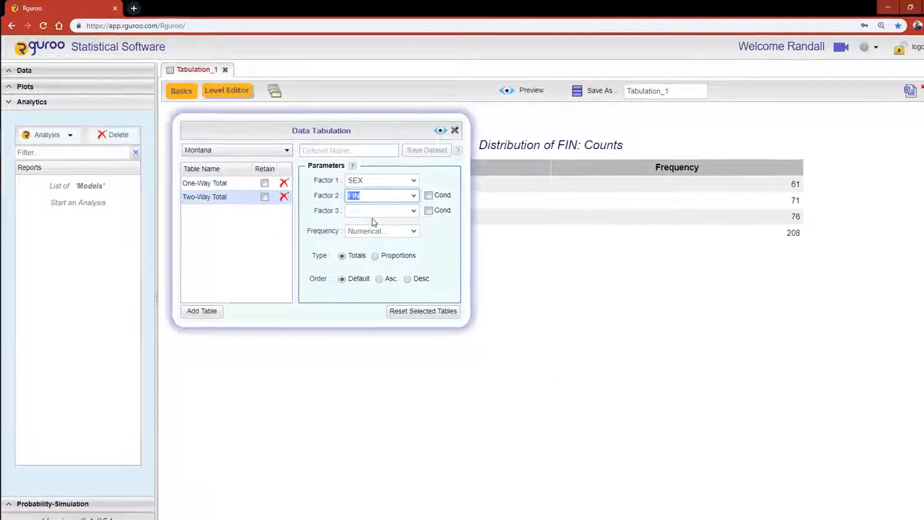
Preview the SEX-by-FIN joint count table and mark Two-Way Total as retained.
left_click(440, 131)
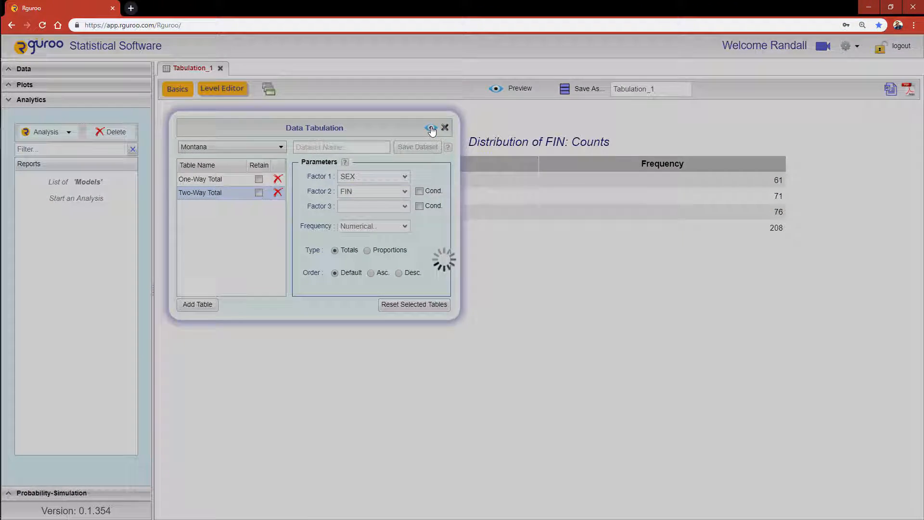
left_click(444, 128)
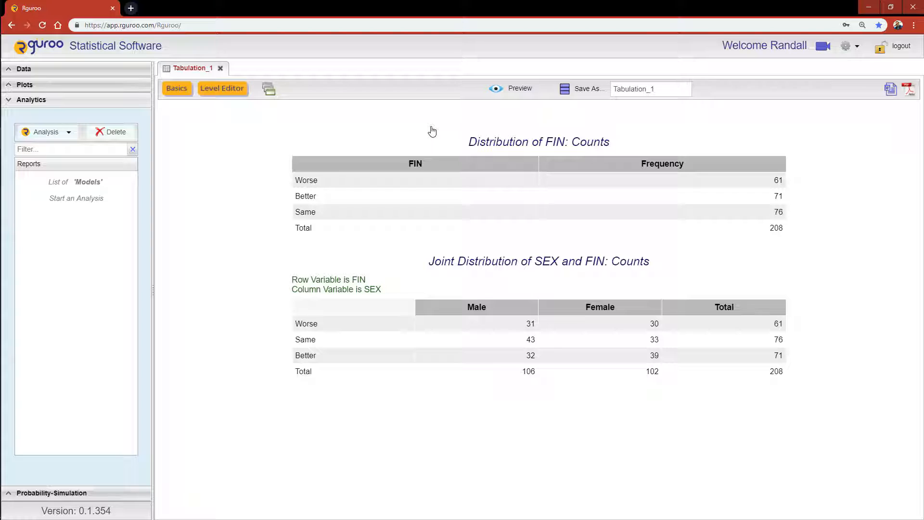
left_click(176, 88)
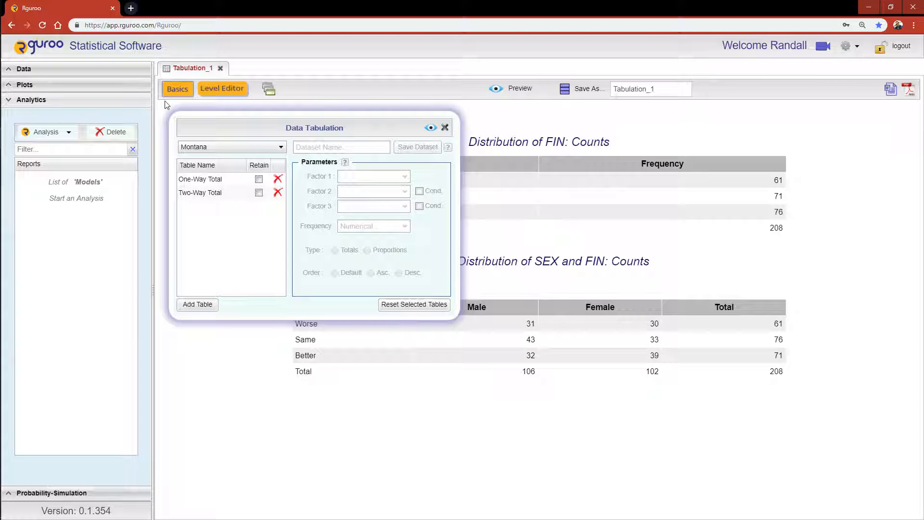
left_click(200, 193)
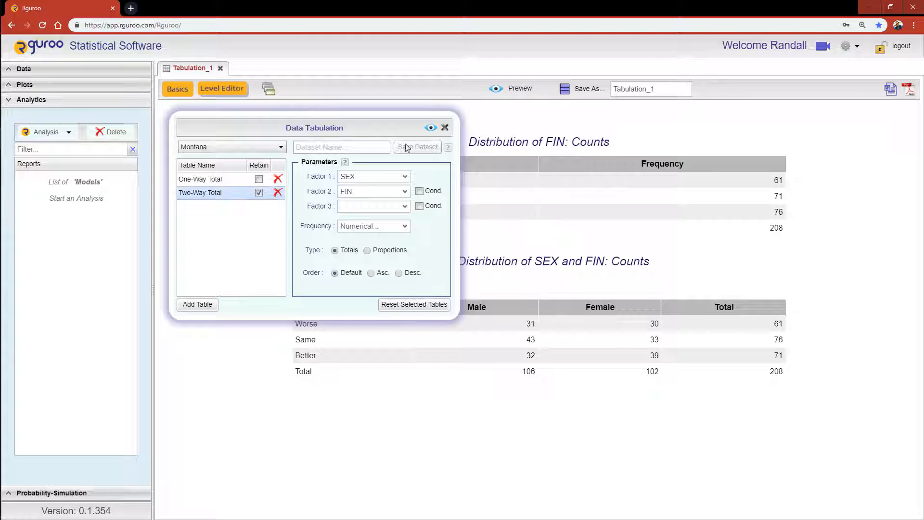
left_click(431, 127)
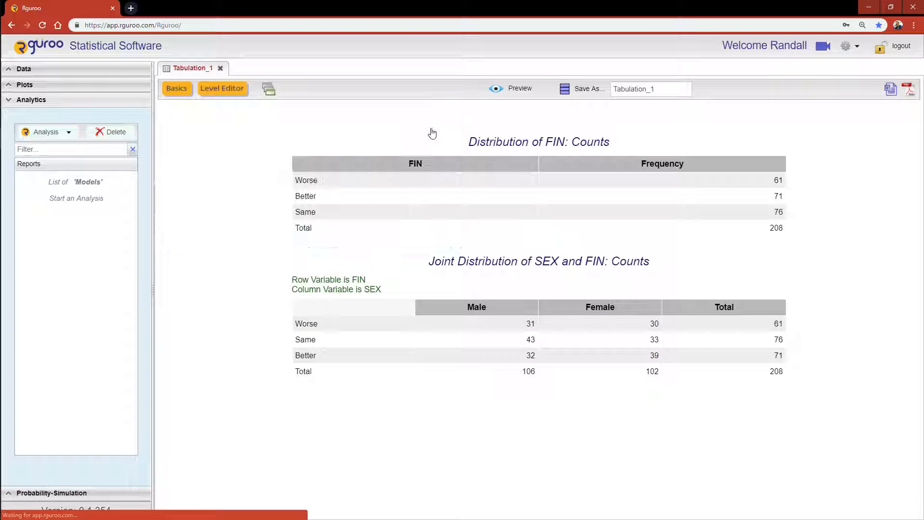
left_click(176, 89)
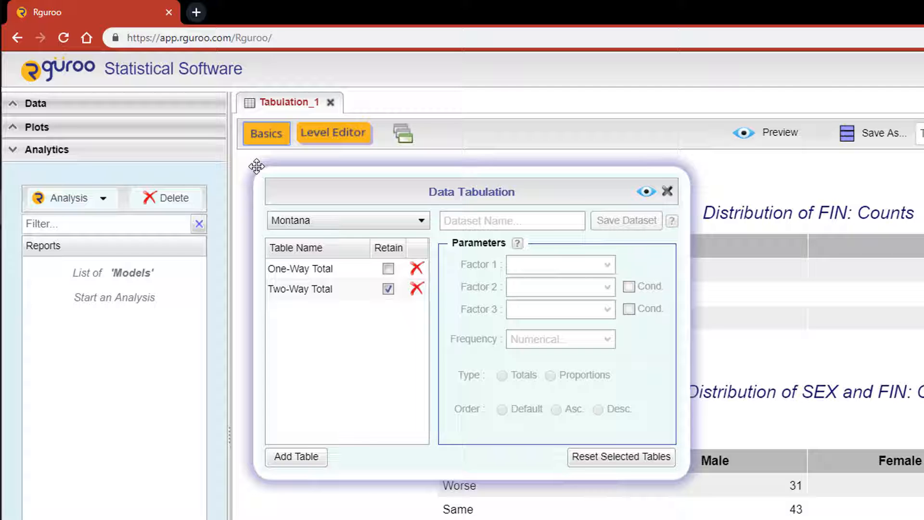
Save the Two-Way Total table as the dataset 'My Two-Way Total'.
left_click(300, 288)
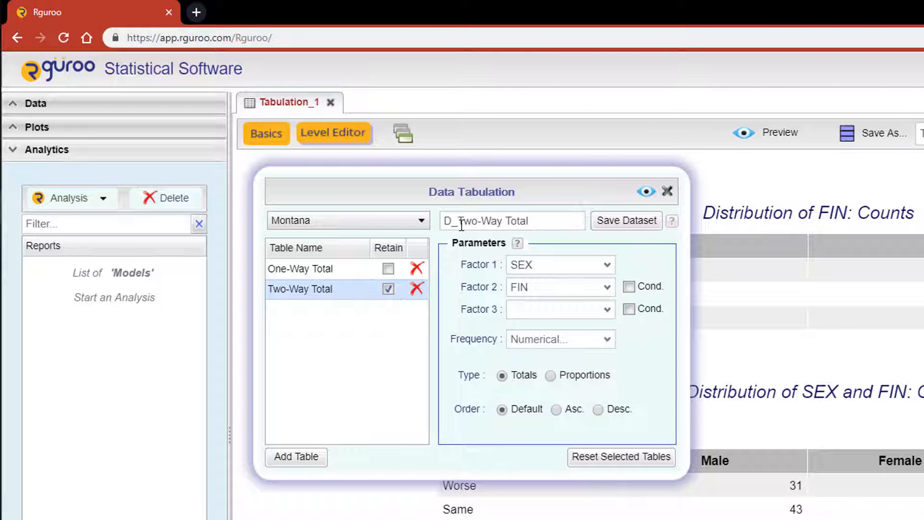
type("My")
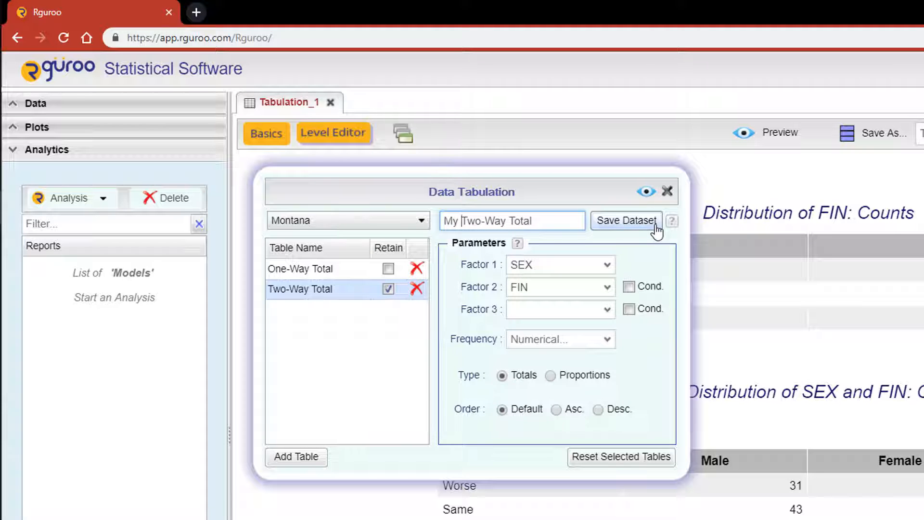
left_click(626, 220)
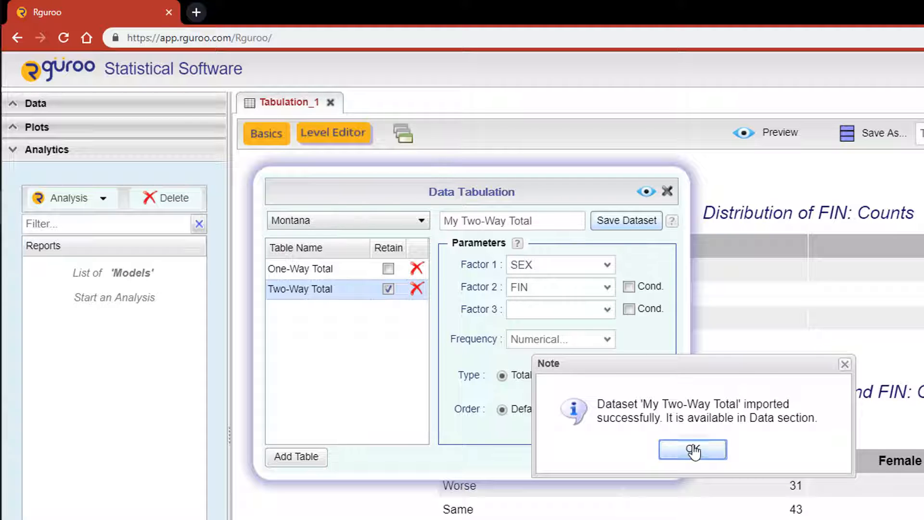
Dismiss the save note and show the Data panel listing My Two-Way Total.
left_click(692, 449)
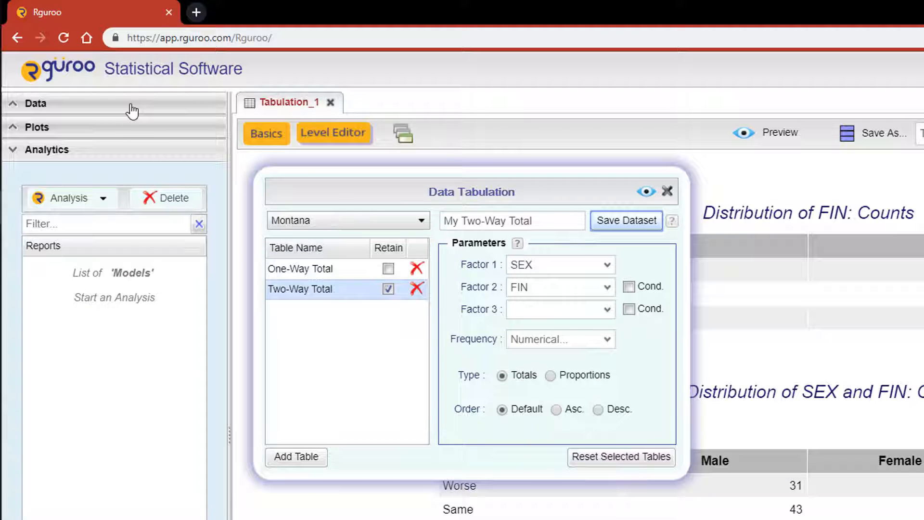
left_click(35, 103)
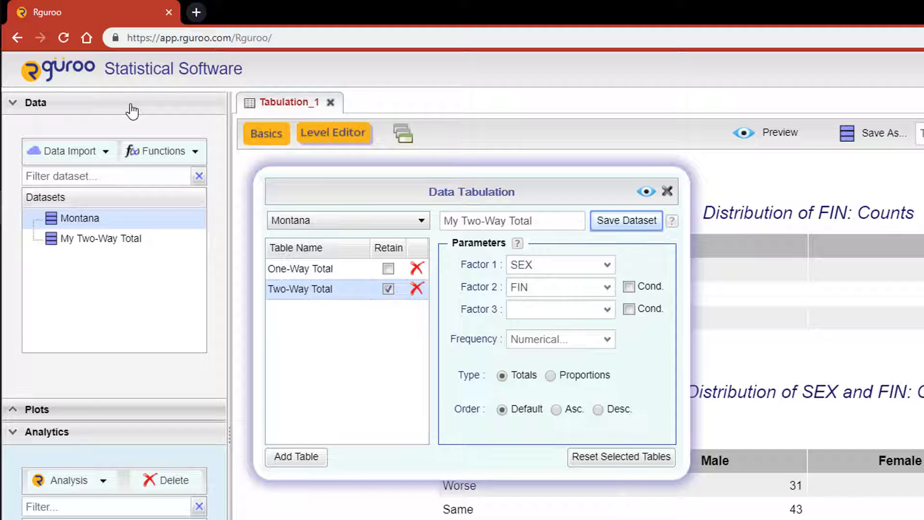